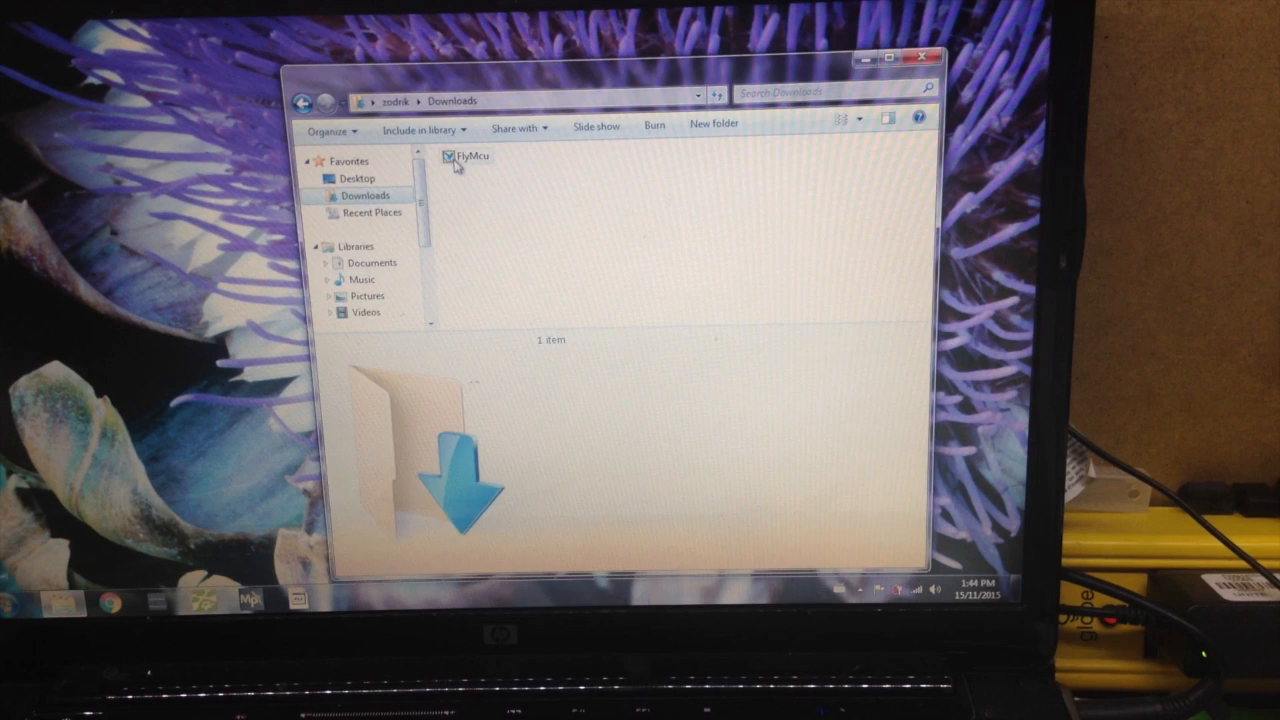
Step: Select FlyMcu in the Downloads folder and run it
{"action": "left_click", "coordinate": [468, 156]}
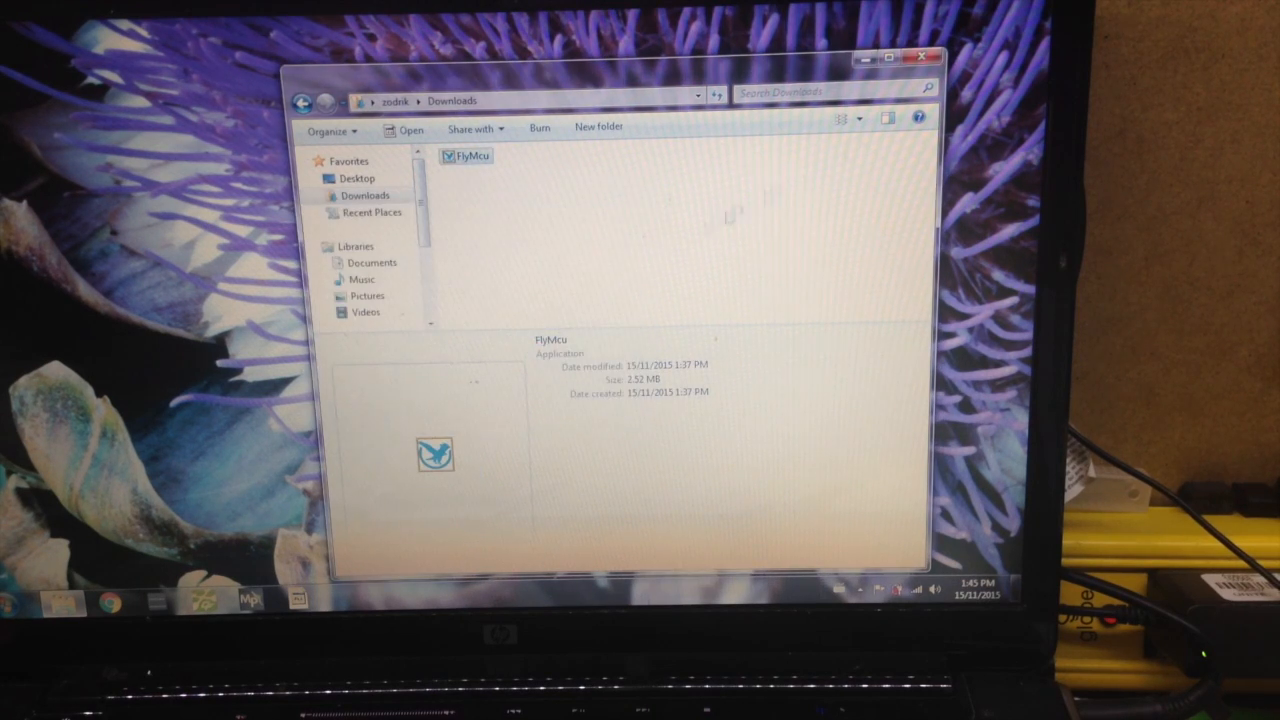
{"action": "double_click", "coordinate": [432, 450]}
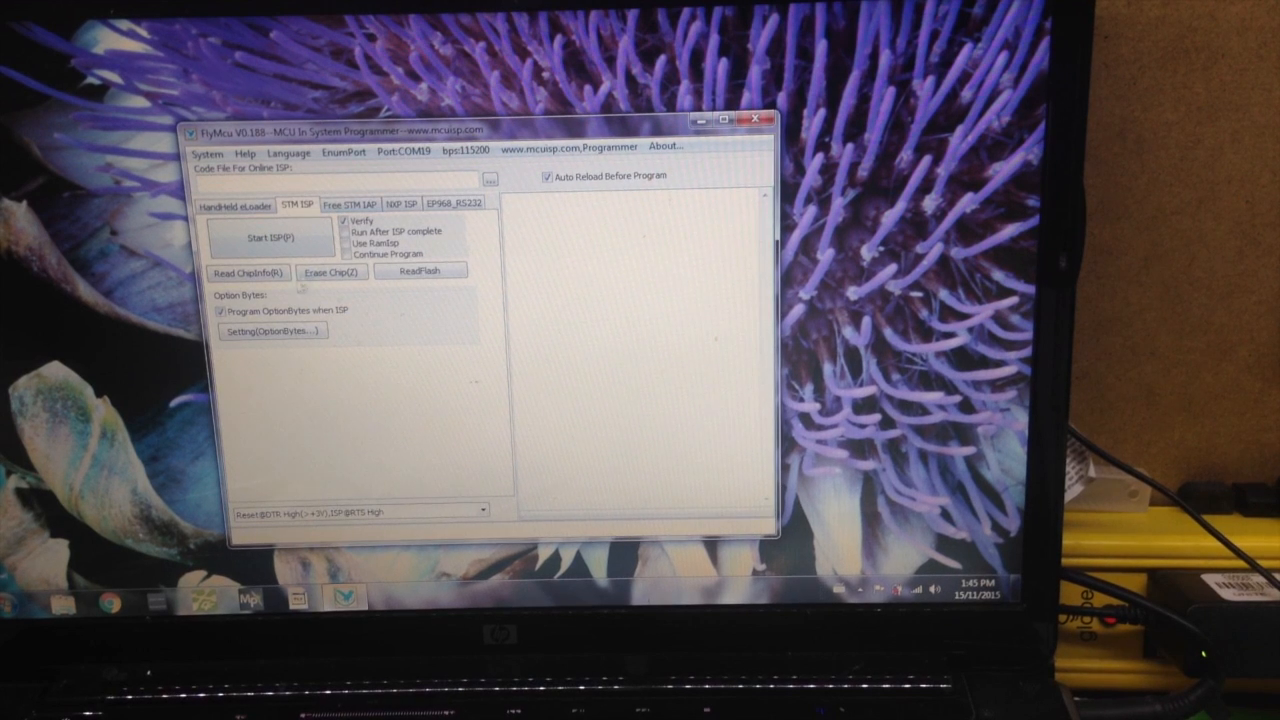
Step: Read the chip info from the antenna tracker board, retrying once, over COM19 at 115200 bps
{"action": "left_click", "coordinate": [247, 271]}
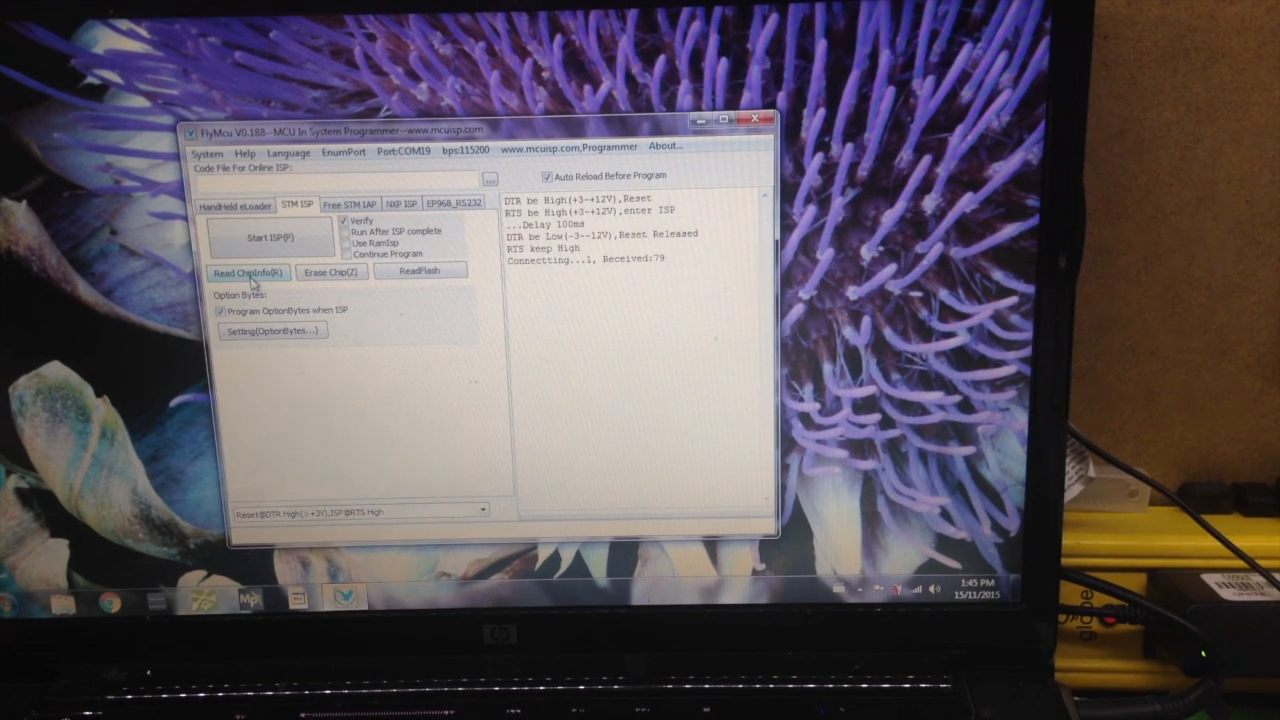
{"action": "left_click", "coordinate": [248, 271]}
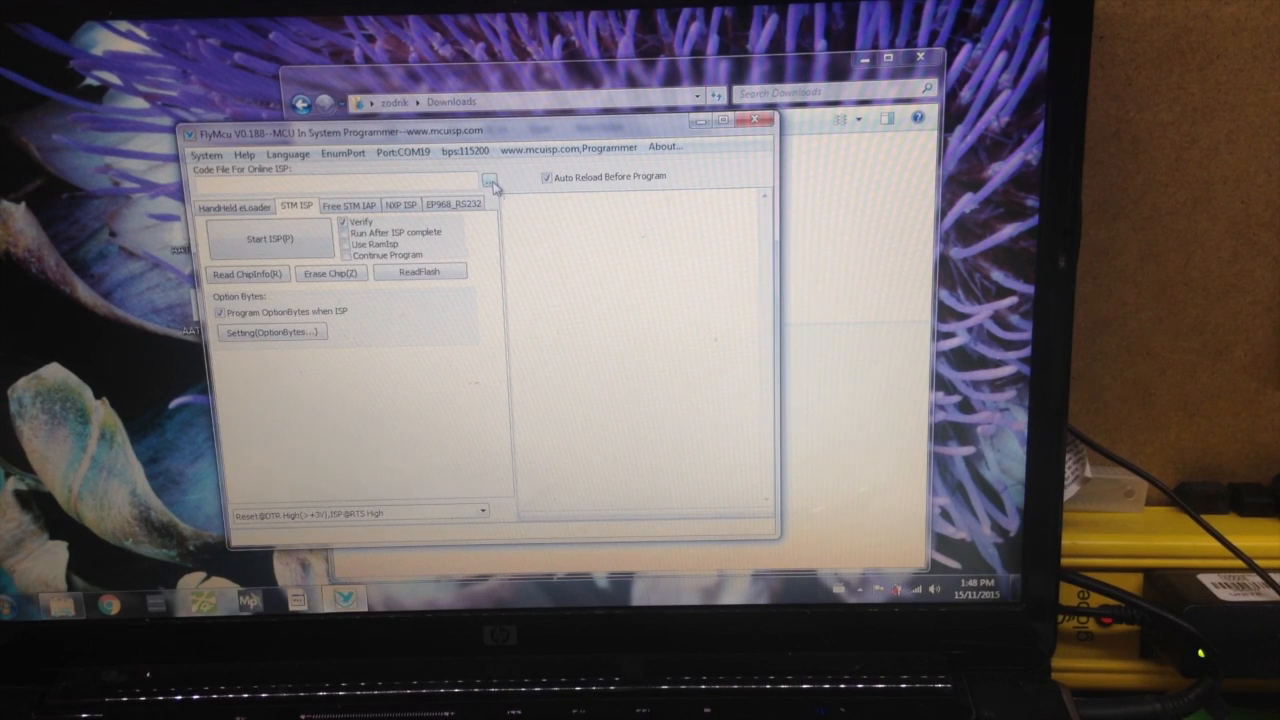
Step: Load AAT-Ground-V1.0712.hex from the Desktop as the online ISP code file
{"action": "left_click", "coordinate": [496, 179]}
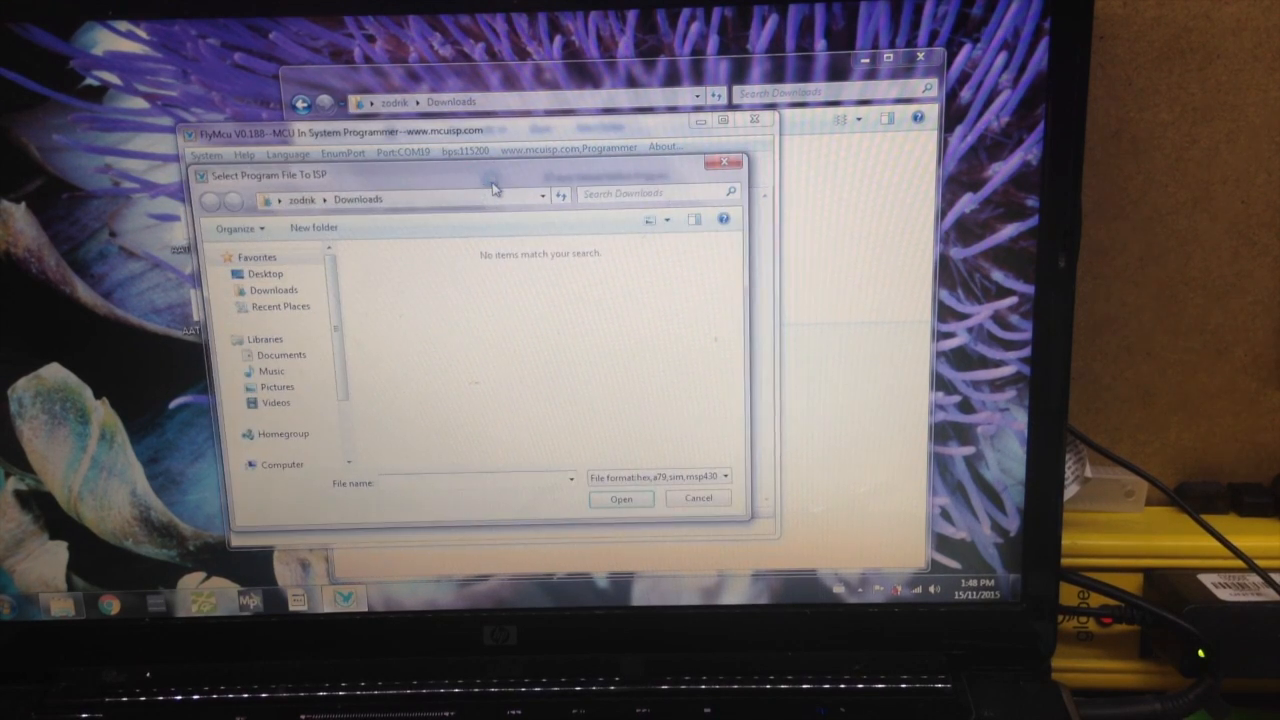
{"action": "left_click", "coordinate": [266, 273]}
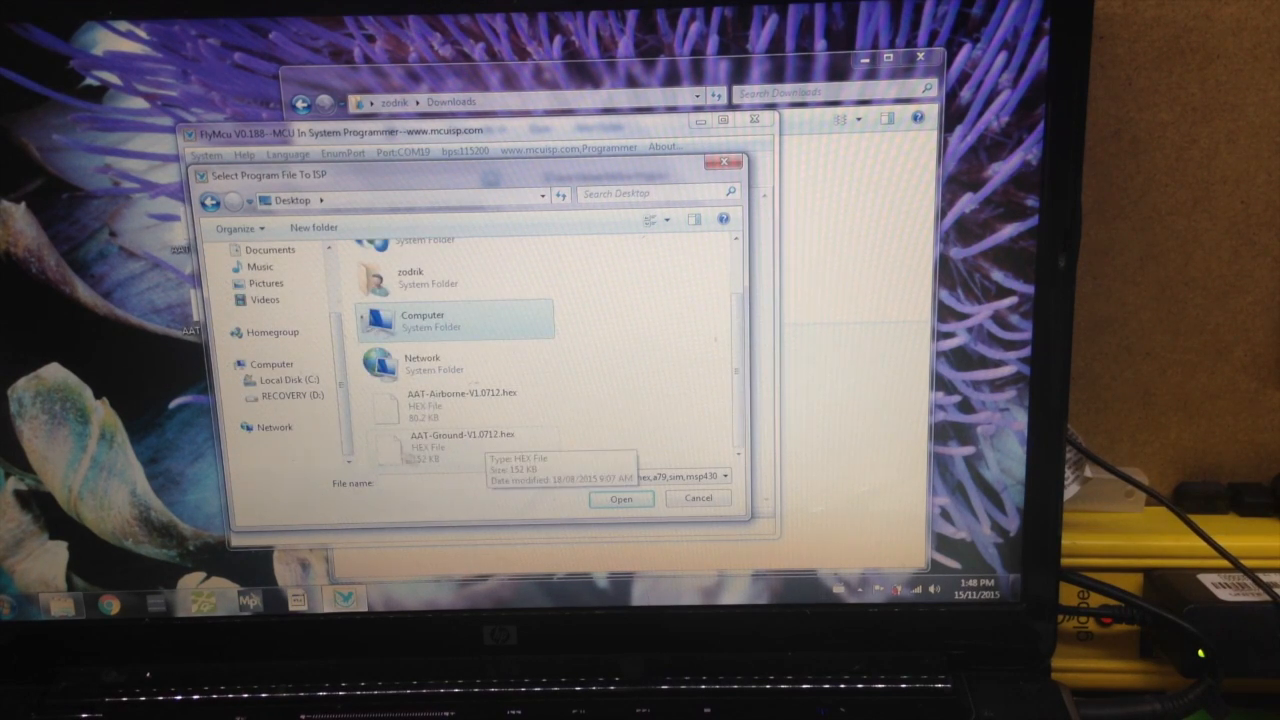
{"action": "mouse_move", "coordinate": [469, 447]}
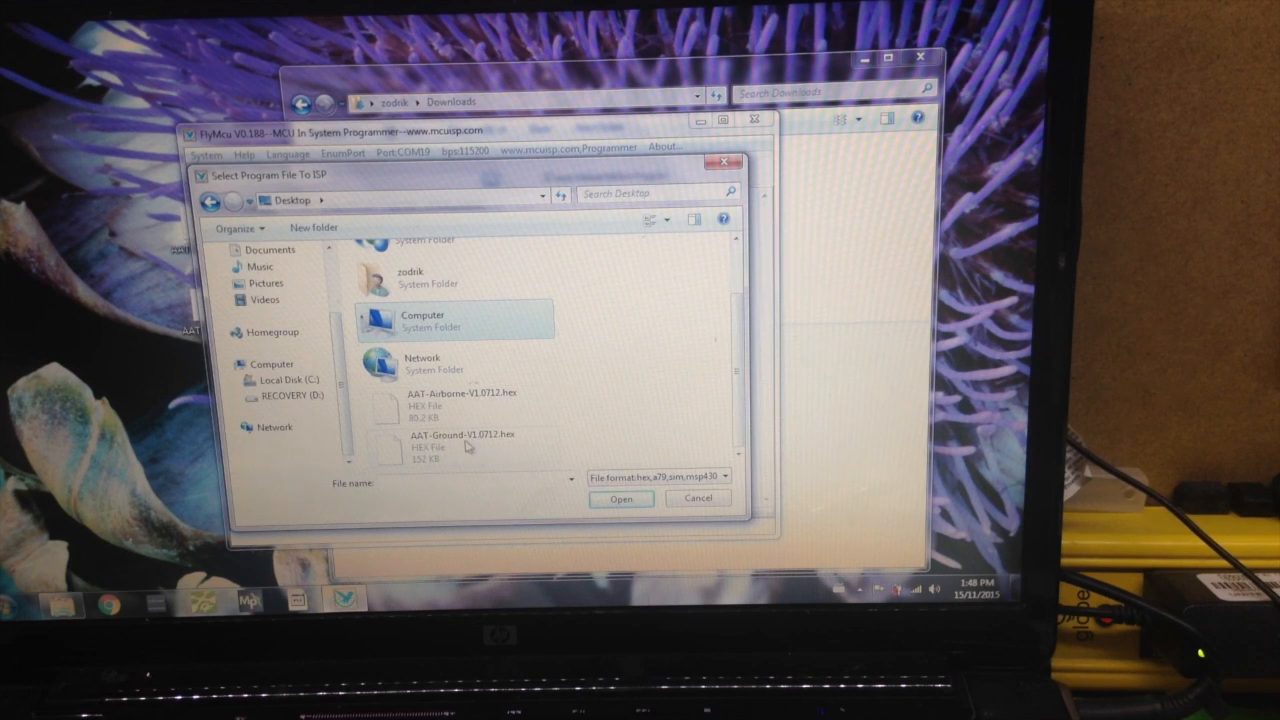
{"action": "mouse_move", "coordinate": [468, 447]}
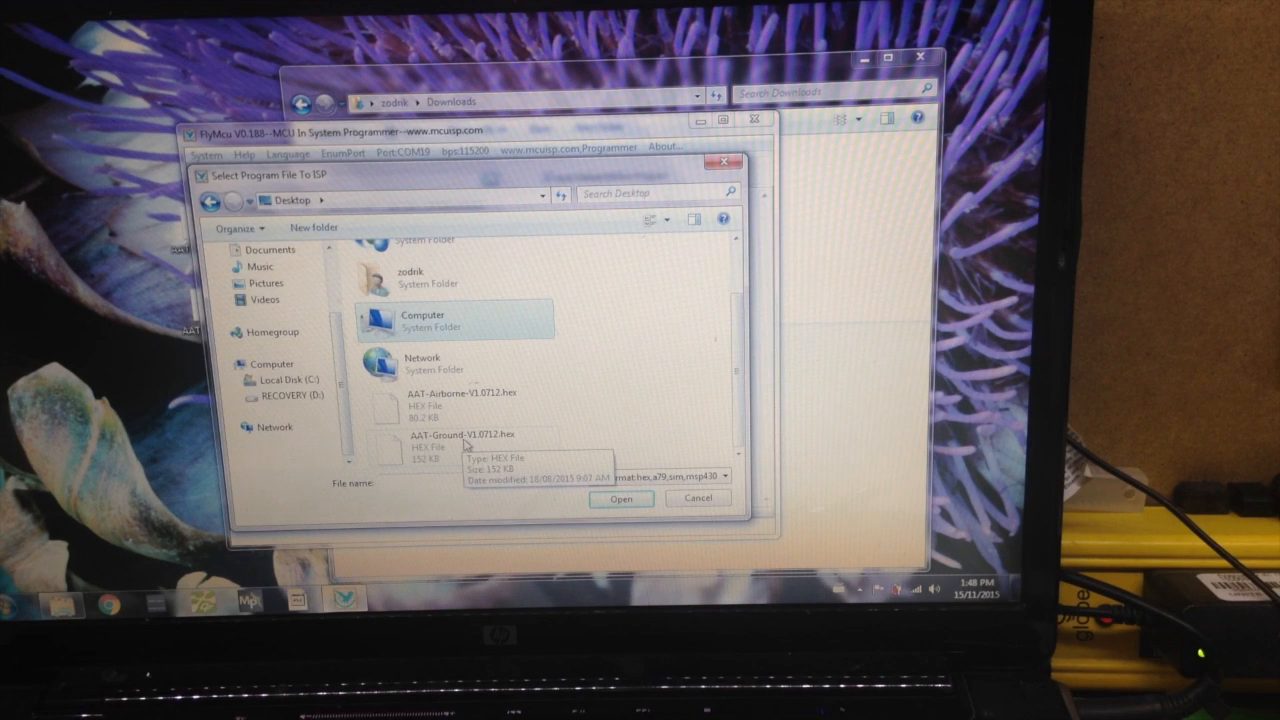
{"action": "left_click", "coordinate": [481, 443]}
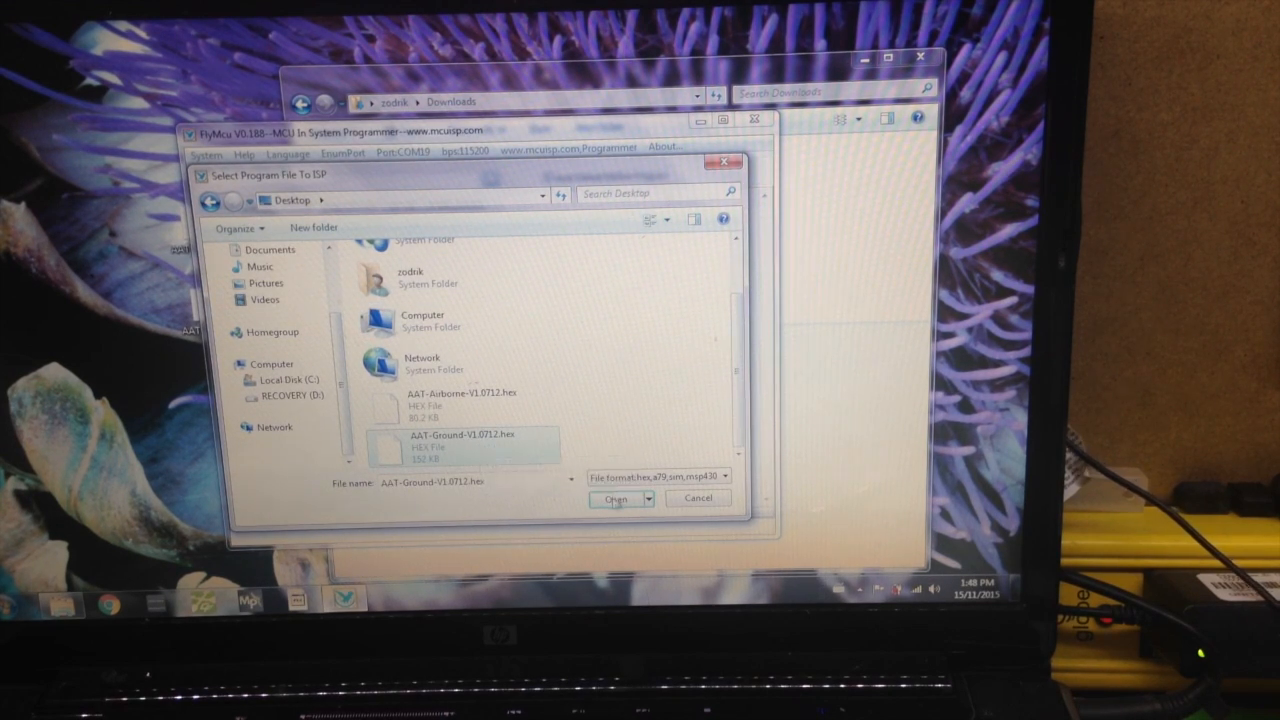
{"action": "left_click", "coordinate": [614, 499]}
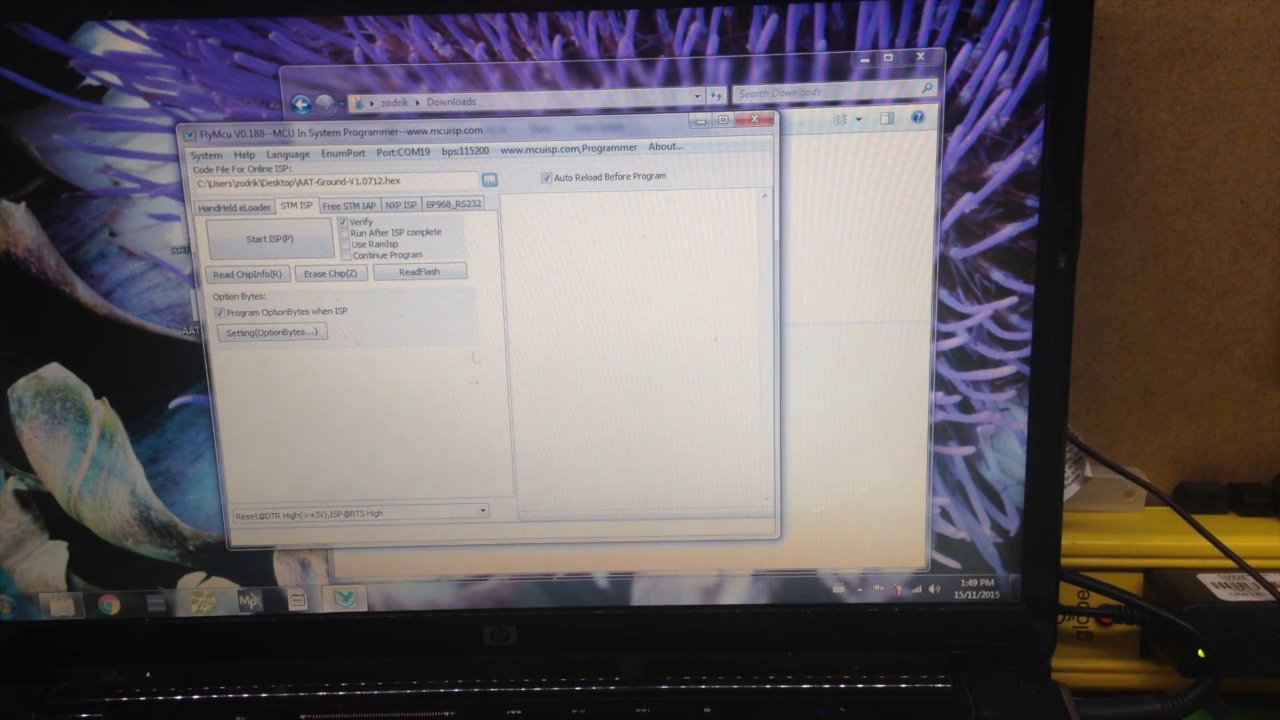